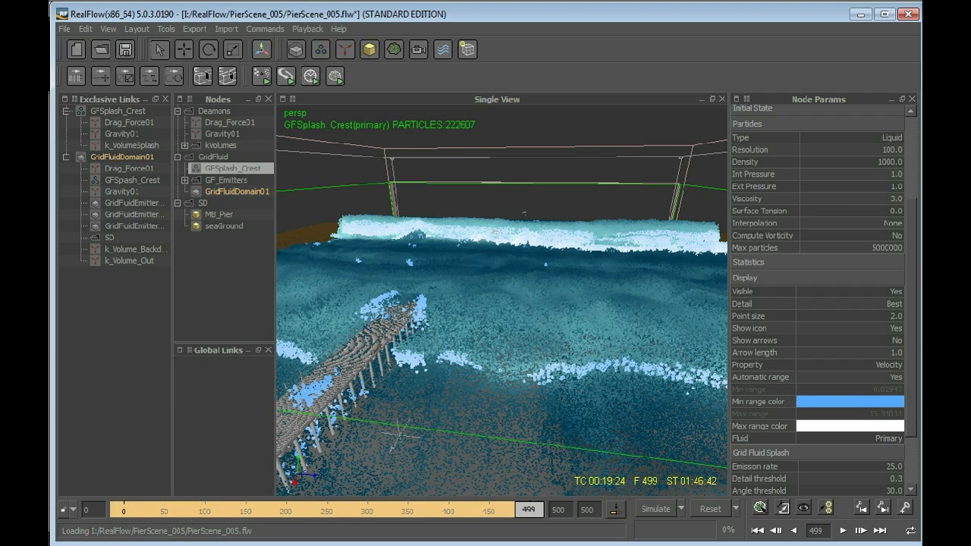
Scrub the timeline back to frame 245 to inspect the breaking wave crest.
{"action": "left_click", "coordinate": [237, 192]}
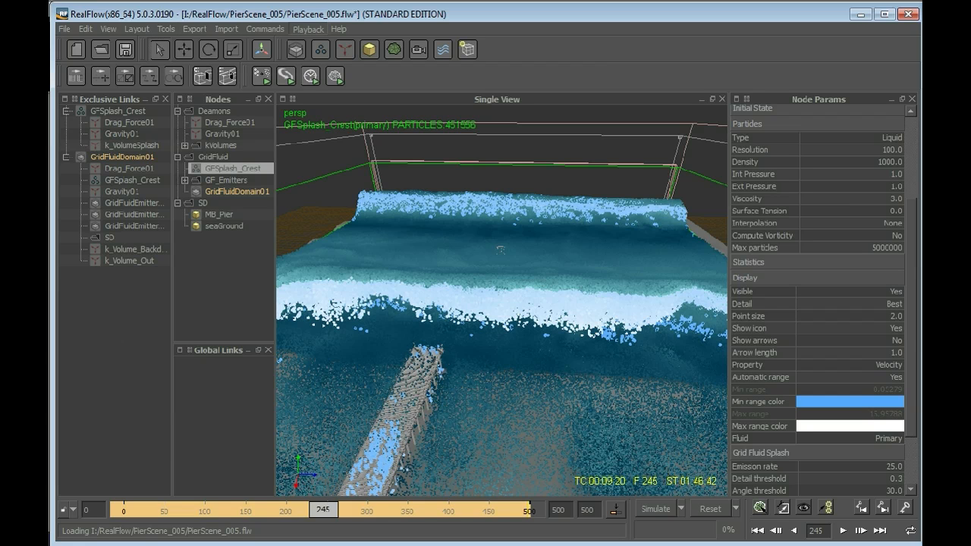
Reframe the perspective camera to show the whole wave crest and the pier.
{"action": "left_click", "coordinate": [308, 29]}
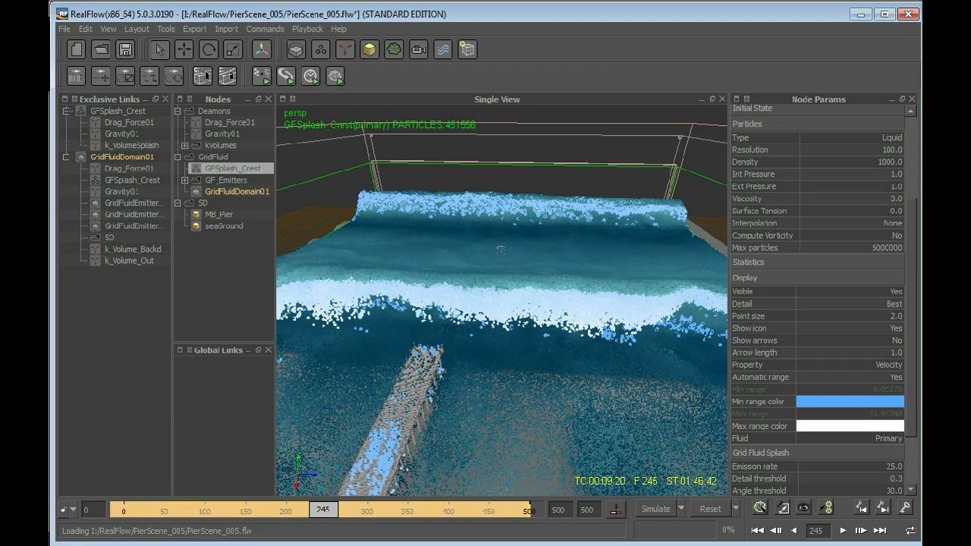
{"action": "mouse_move", "coordinate": [456, 357]}
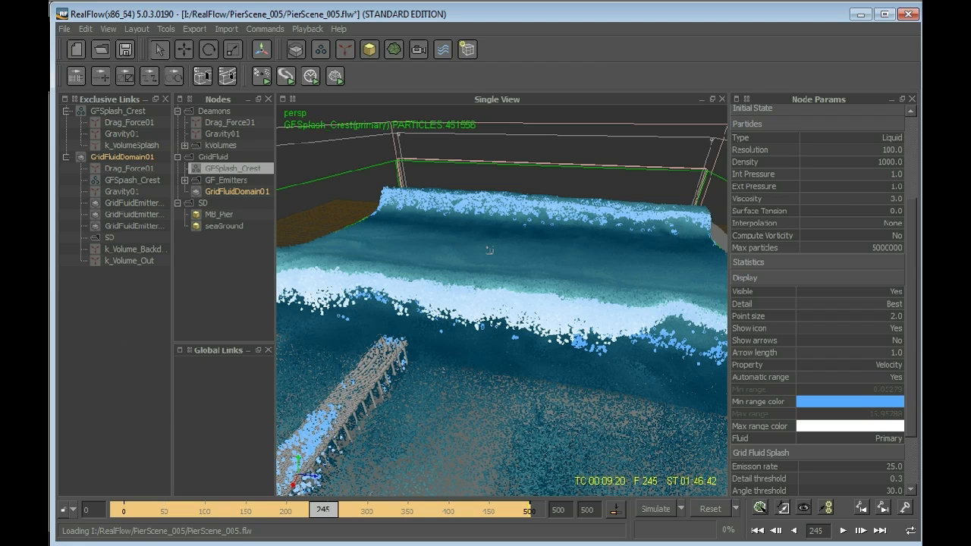
{"action": "mouse_move", "coordinate": [489, 250]}
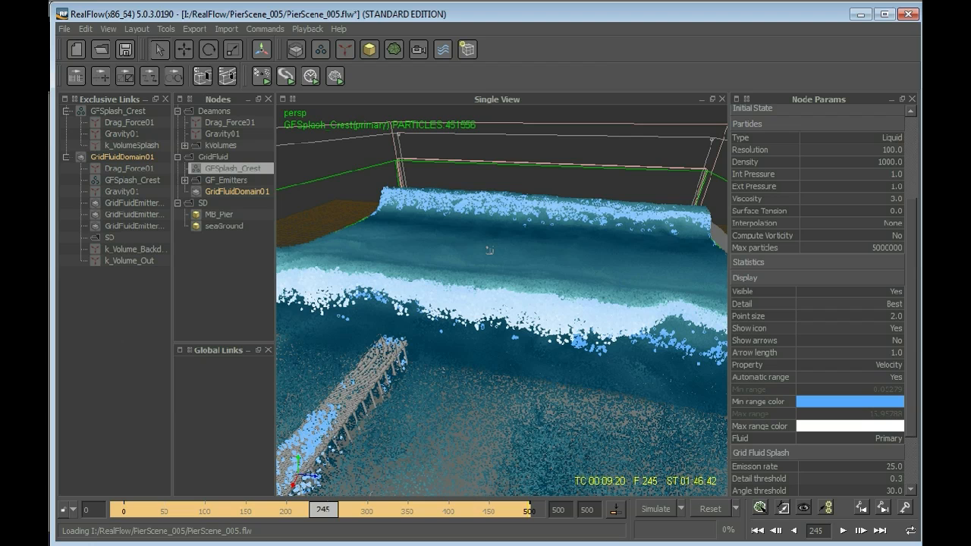
{"action": "mouse_move", "coordinate": [628, 410]}
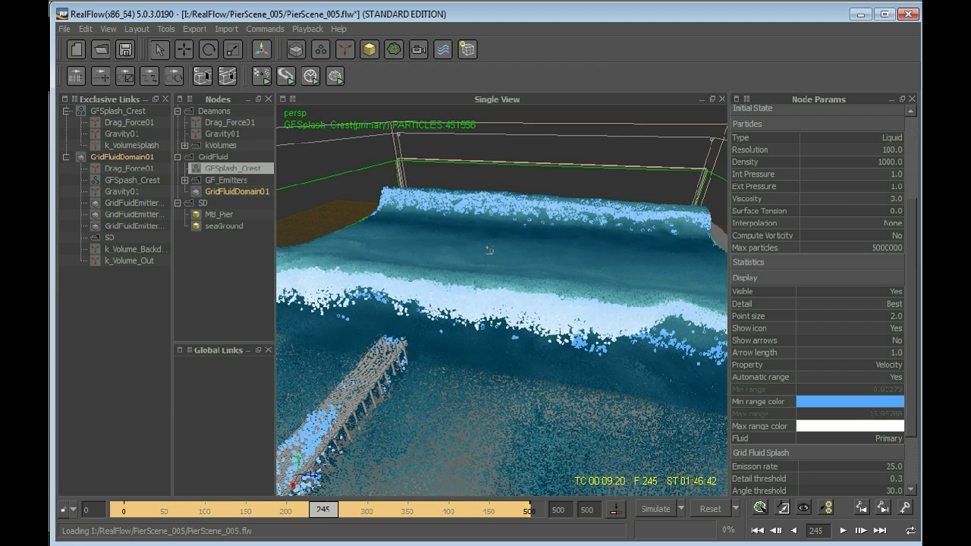
{"action": "mouse_move", "coordinate": [559, 340]}
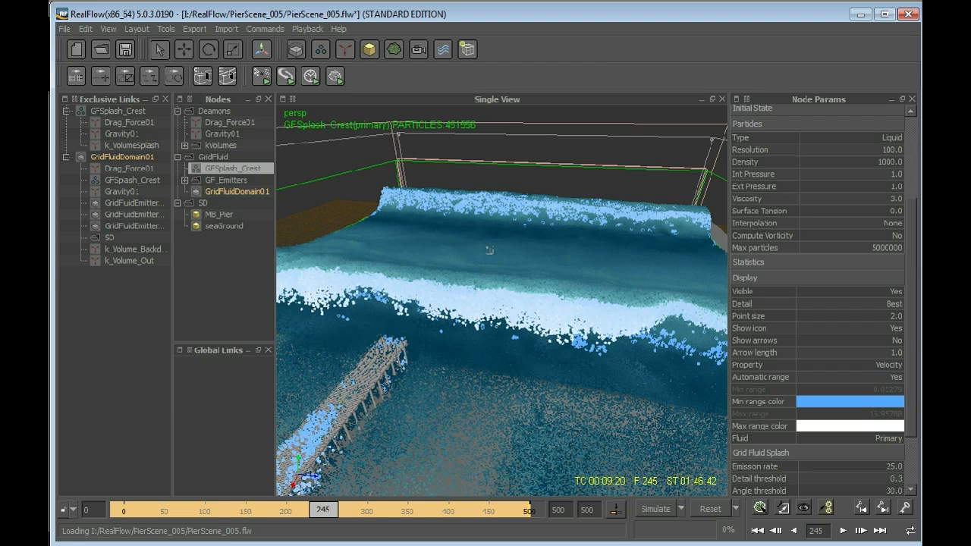
{"action": "mouse_move", "coordinate": [516, 340]}
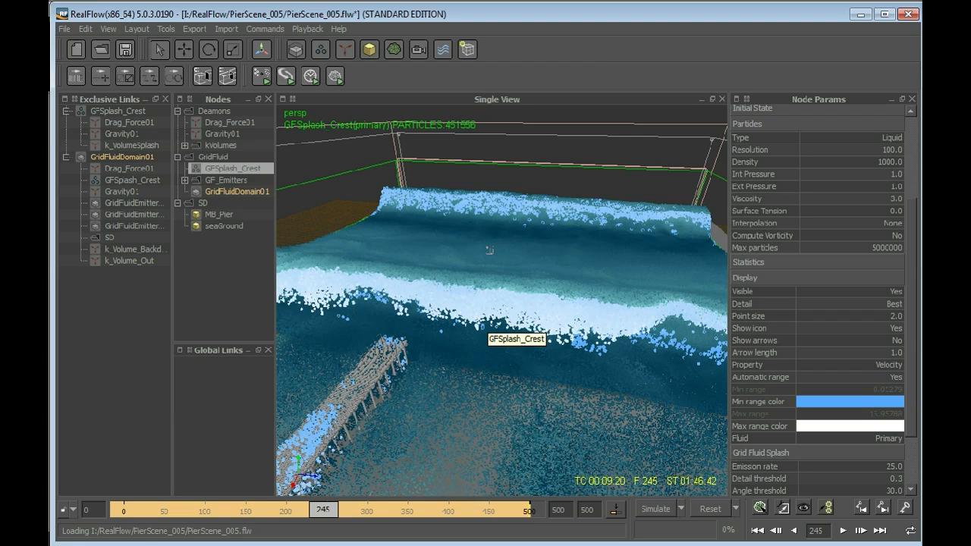
{"action": "mouse_move", "coordinate": [488, 251]}
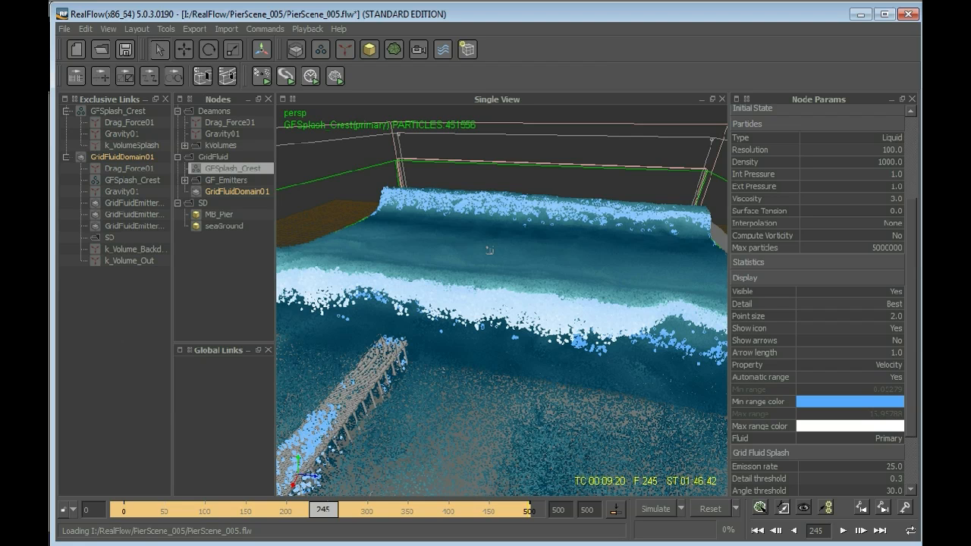
{"action": "mouse_move", "coordinate": [488, 407]}
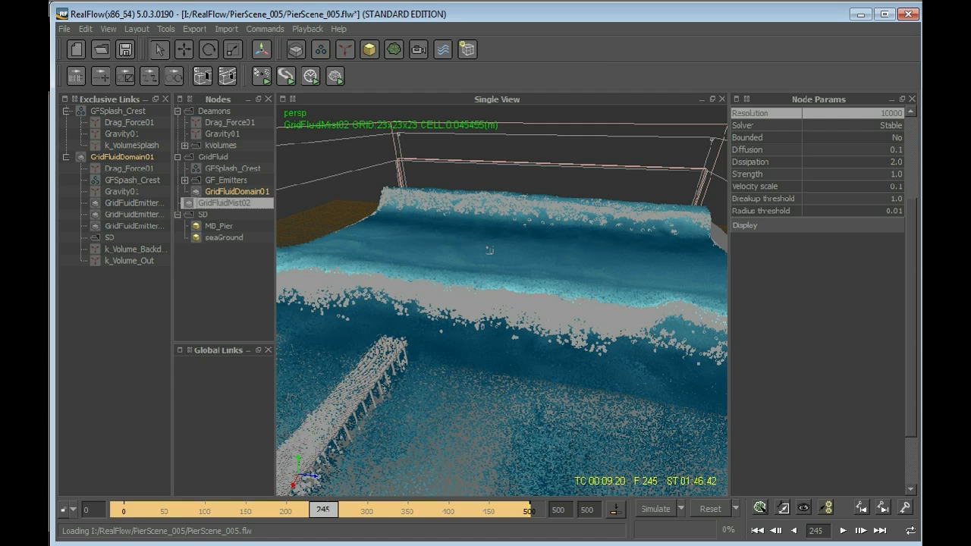
Link Gravity01 to GridFluidMist02's exclusive links alongside GFSplash_Crest.
{"action": "left_click", "coordinate": [128, 146]}
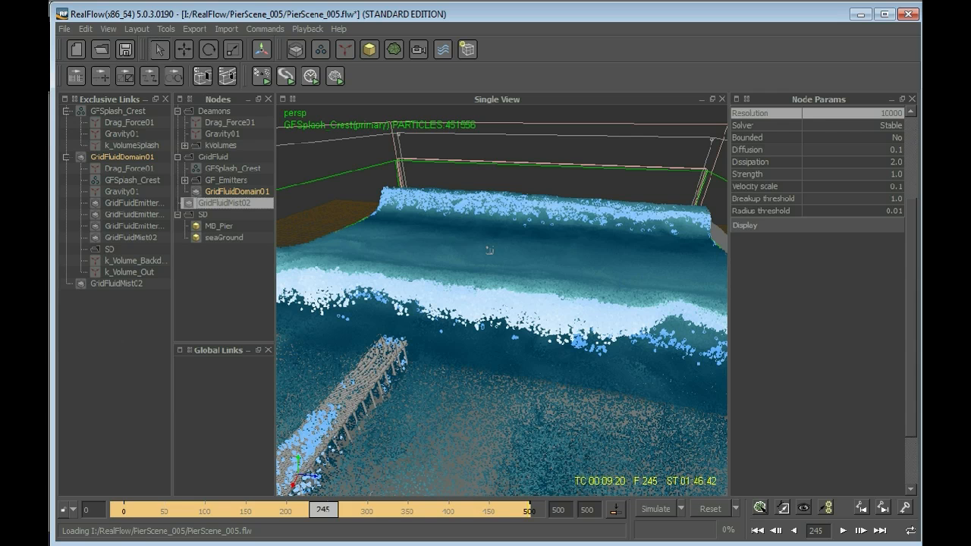
{"action": "left_click", "coordinate": [230, 167]}
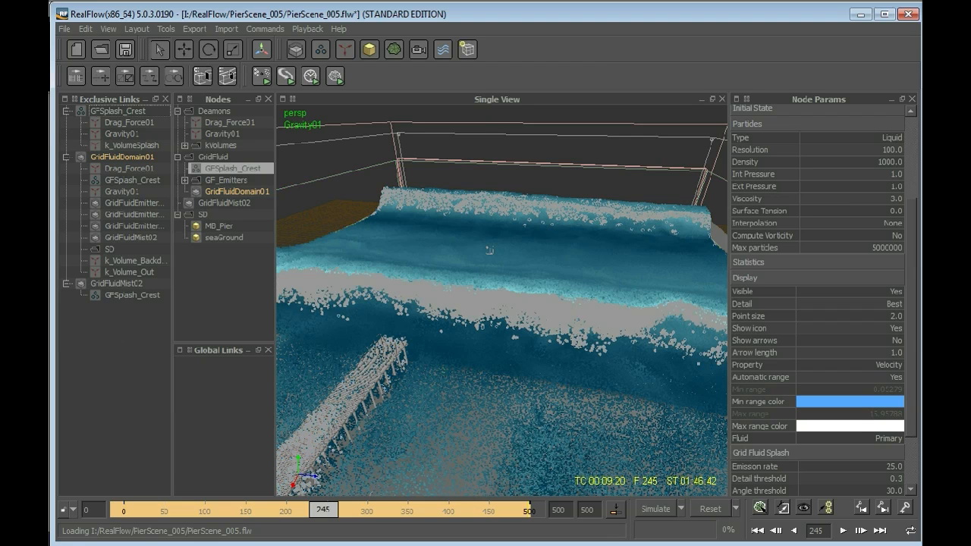
{"action": "left_click", "coordinate": [222, 133]}
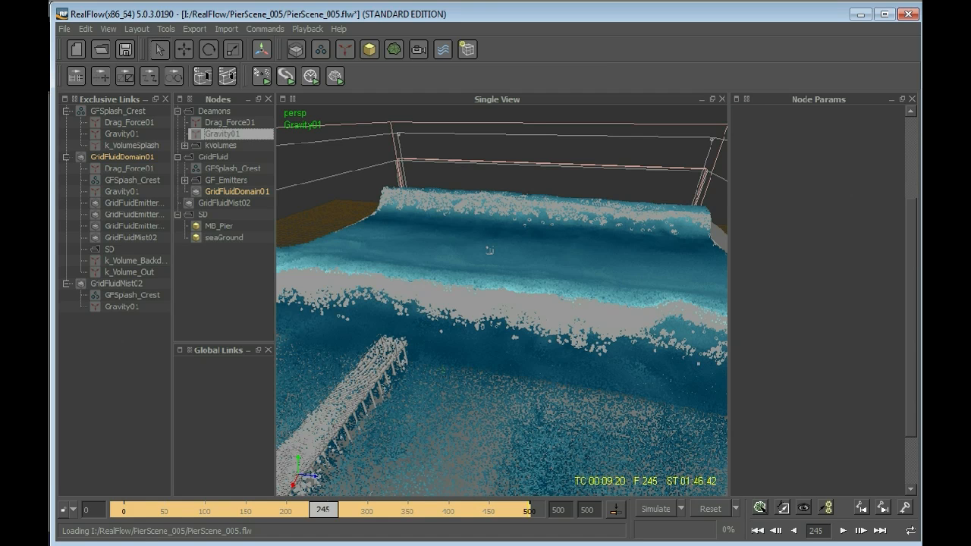
{"action": "left_click", "coordinate": [130, 295]}
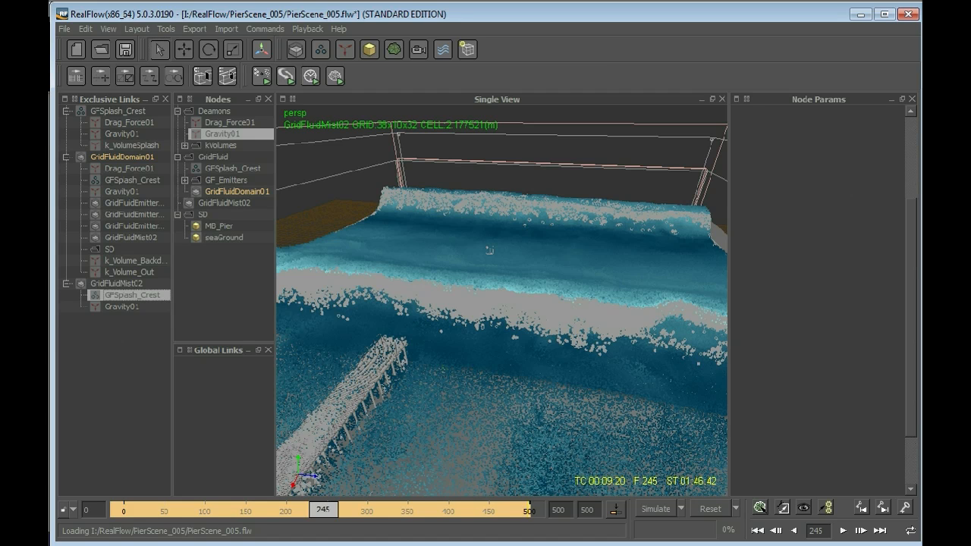
Select GridFluidMist02 to show its mist resolution, solver, diffusion and strength settings.
{"action": "left_click", "coordinate": [225, 203]}
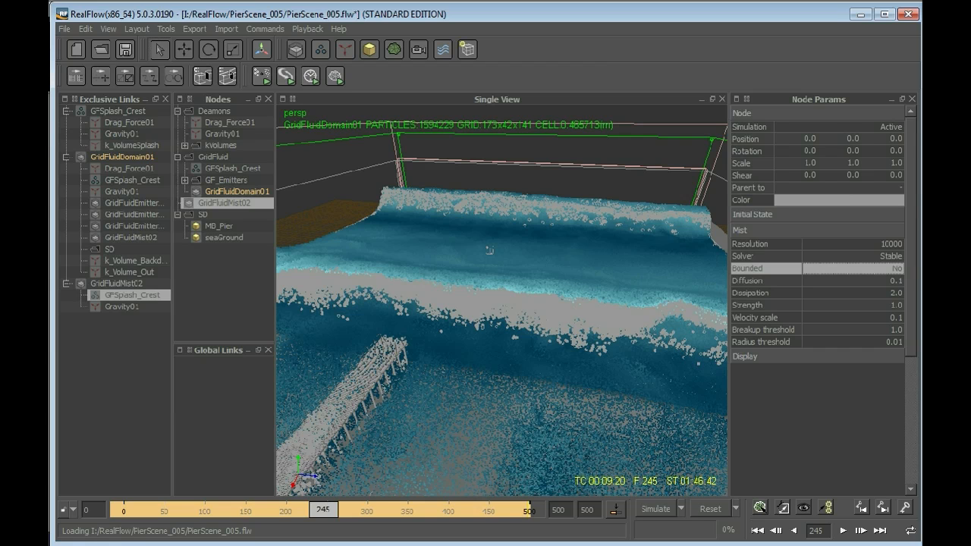
Hide GridFluidDomain01's particles with Visible set to No, then return to GridFluidMist02's settings.
{"action": "left_click", "coordinate": [236, 191]}
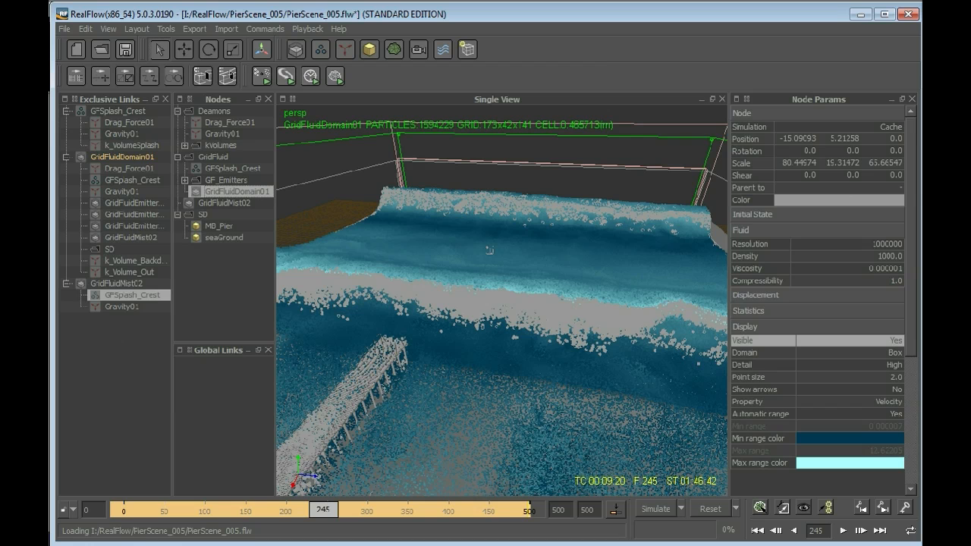
{"action": "left_click", "coordinate": [895, 340]}
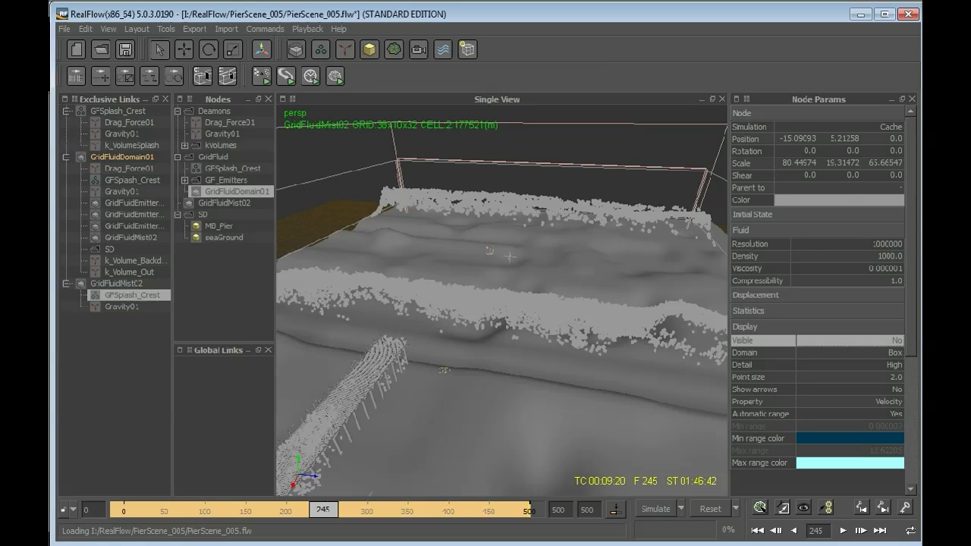
{"action": "left_click", "coordinate": [231, 203]}
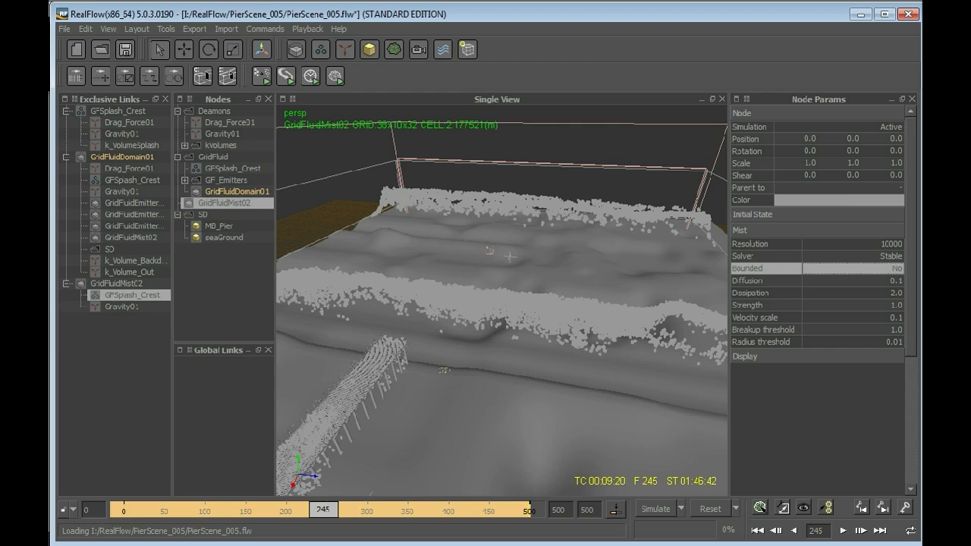
{"action": "left_click", "coordinate": [896, 267]}
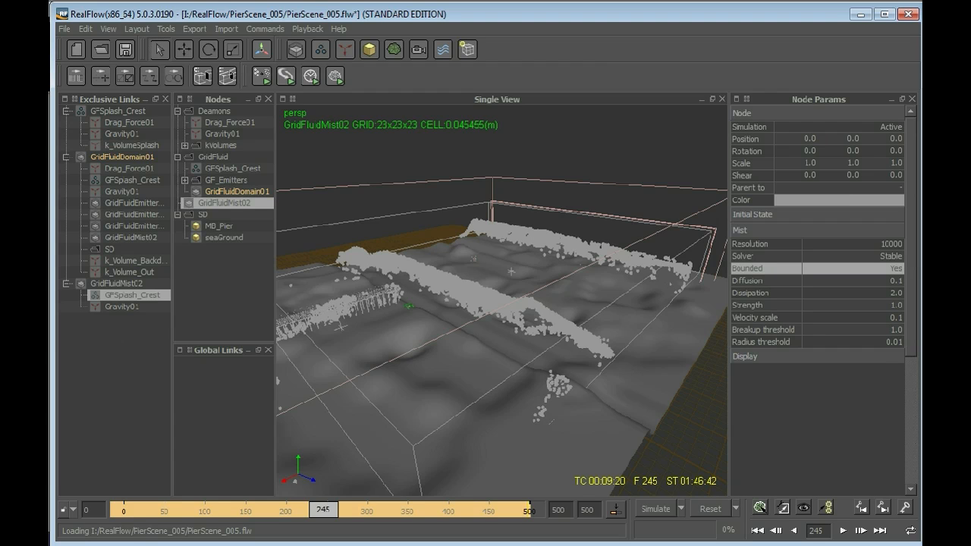
Move GridFluidMist02 to -15.17, 5.05, 0 and enlarge its scale to 75.
{"action": "left_click", "coordinate": [810, 139]}
{"action": "type", "text": "-15.17"}
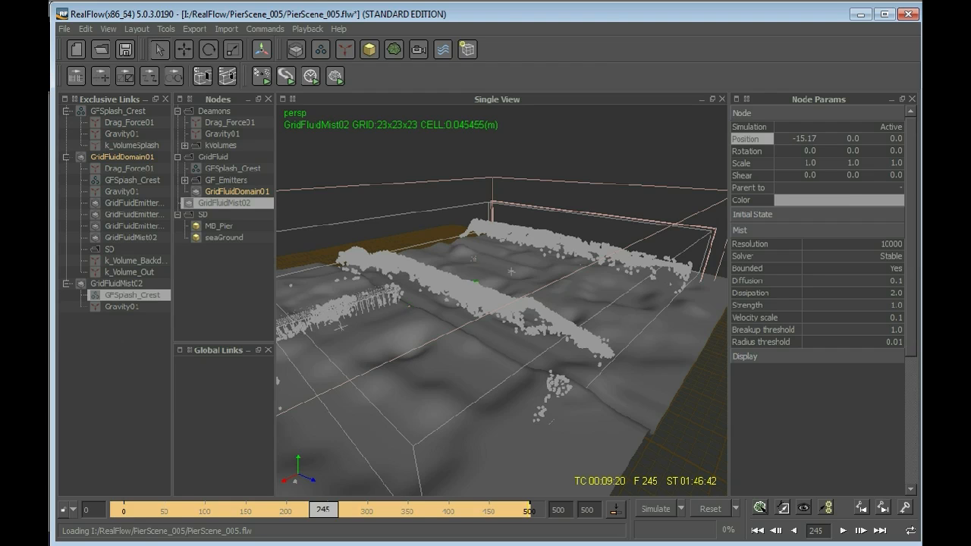
{"action": "triple_click", "coordinate": [853, 138]}
{"action": "type", "text": "5.05"}
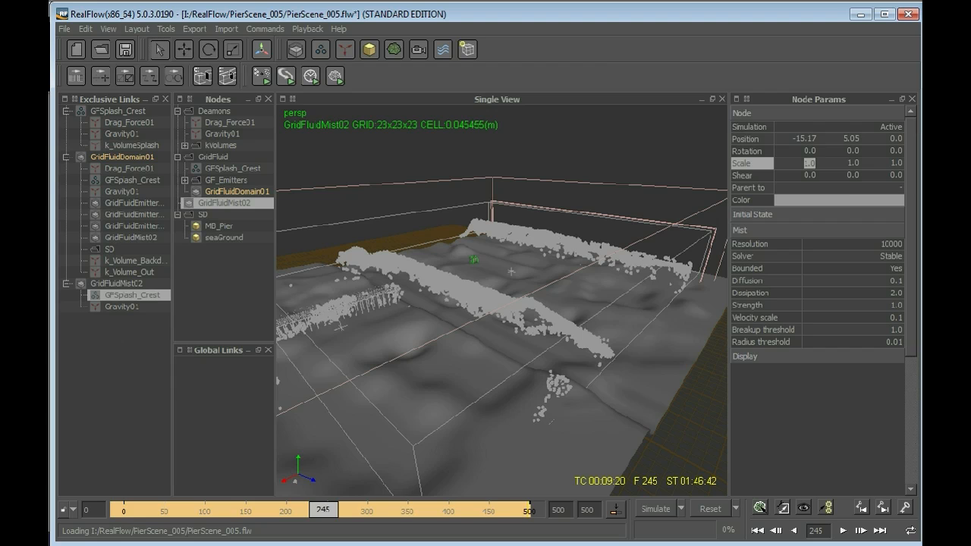
{"action": "type", "text": "75.35"}
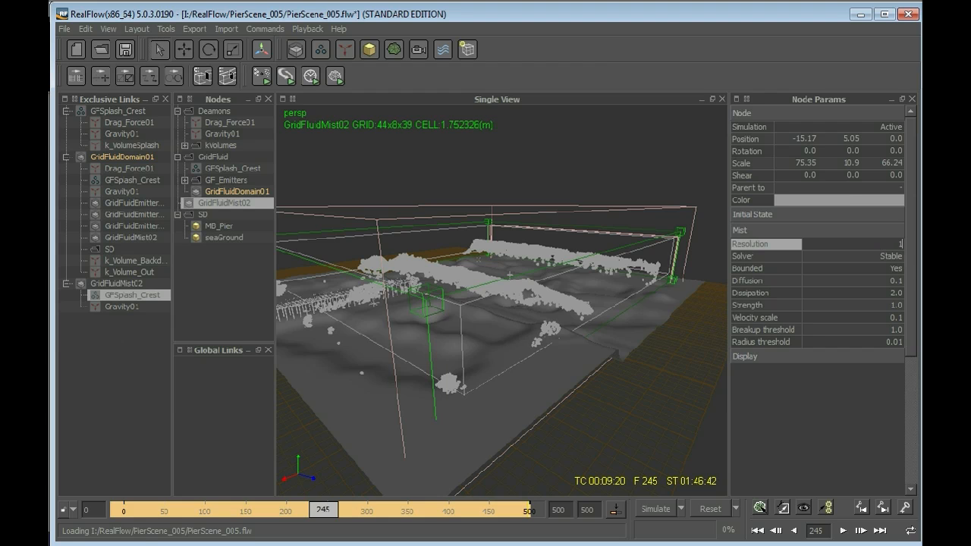
Raise GridFluidMist02's resolution to 15000 and strengthen its mist settings.
{"action": "type", "text": "1500000"}
{"action": "left_click", "coordinate": [853, 306]}
{"action": "type", "text": "8"}
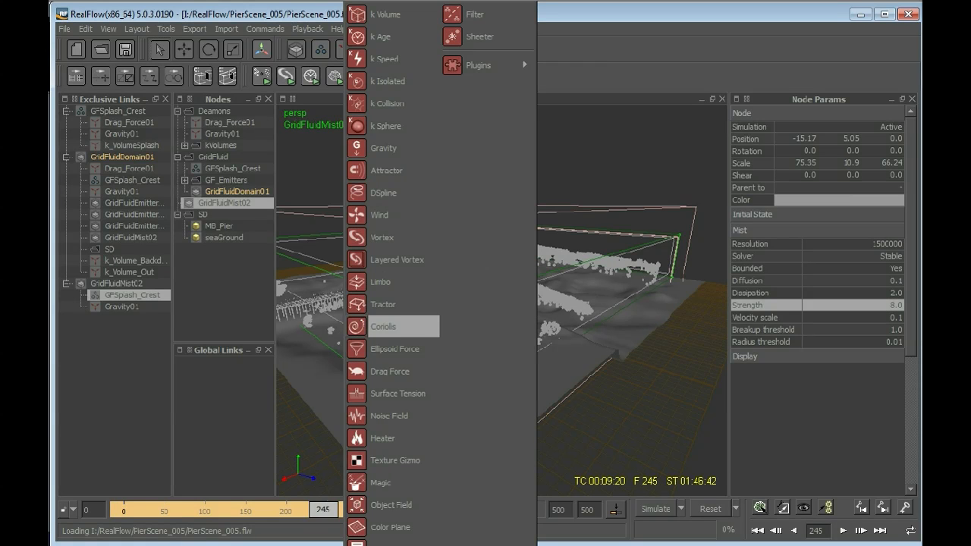
Add two Noise Field daemons and give Noise Field01 strength 5 and scale factor 2.
{"action": "left_click", "coordinate": [389, 416]}
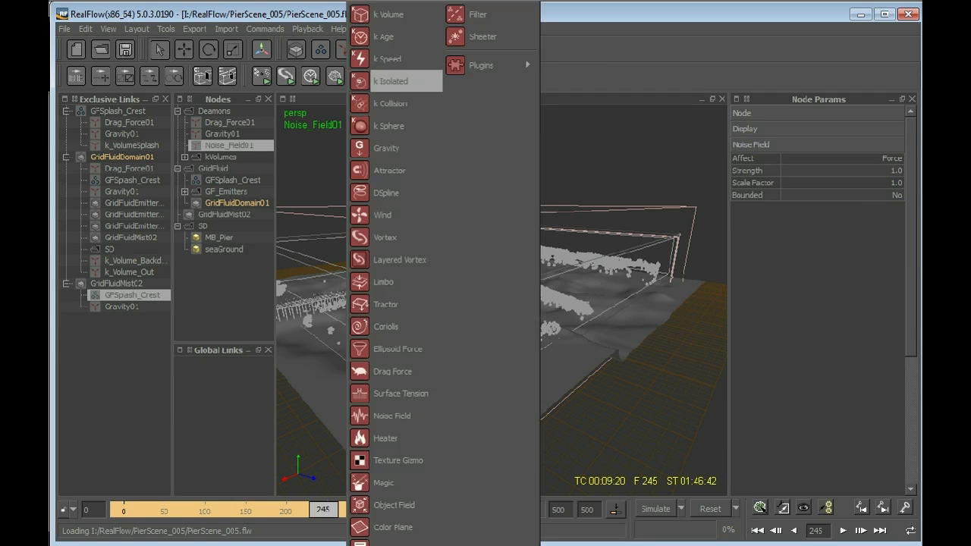
{"action": "mouse_move", "coordinate": [395, 504]}
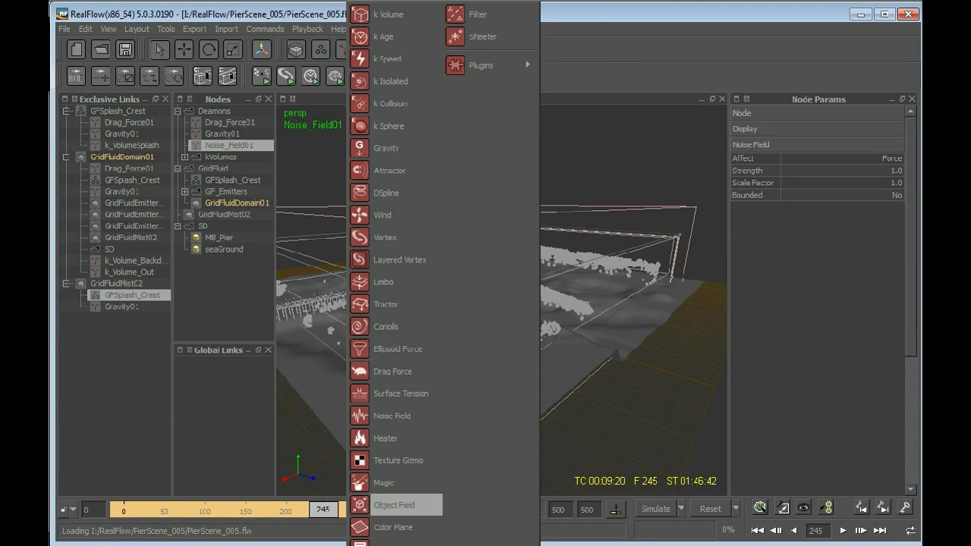
{"action": "mouse_move", "coordinate": [385, 237]}
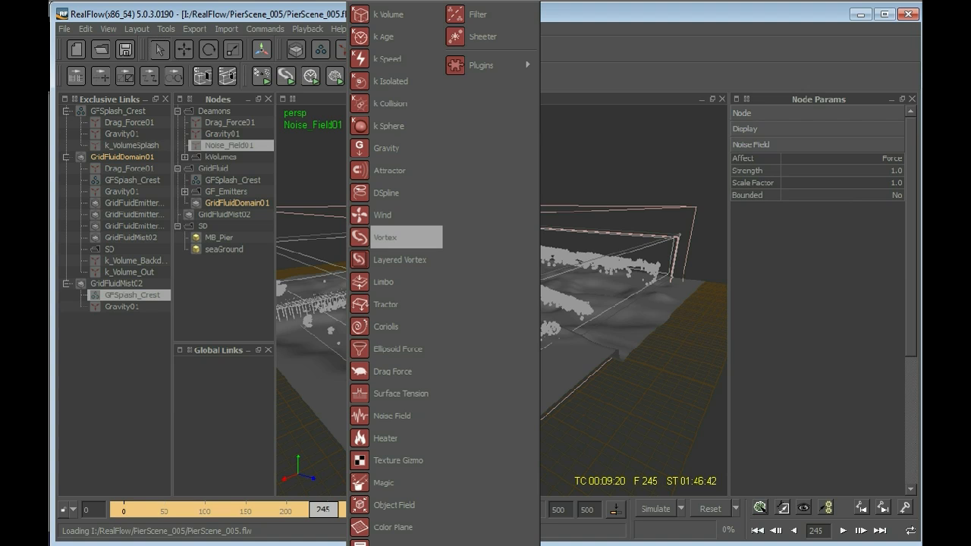
{"action": "mouse_move", "coordinate": [385, 149]}
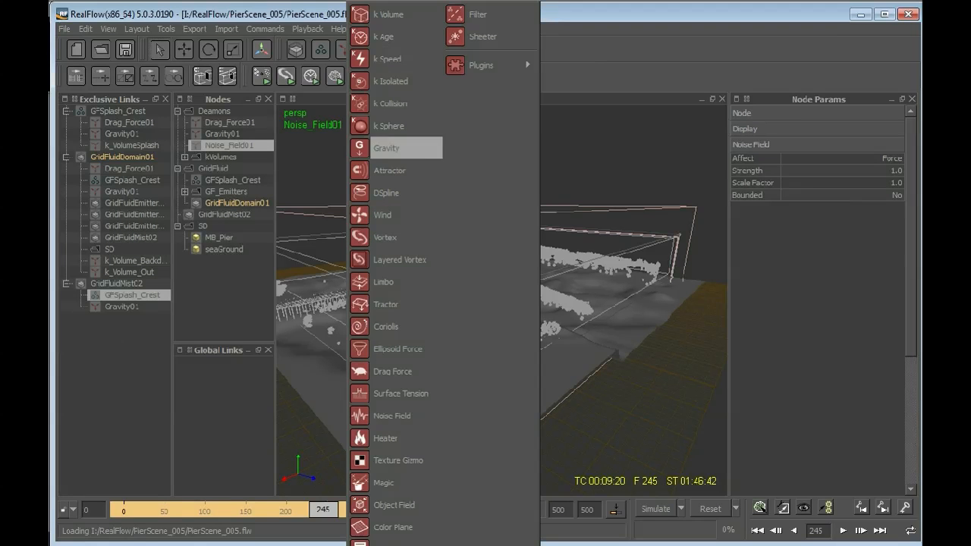
{"action": "mouse_move", "coordinate": [392, 416]}
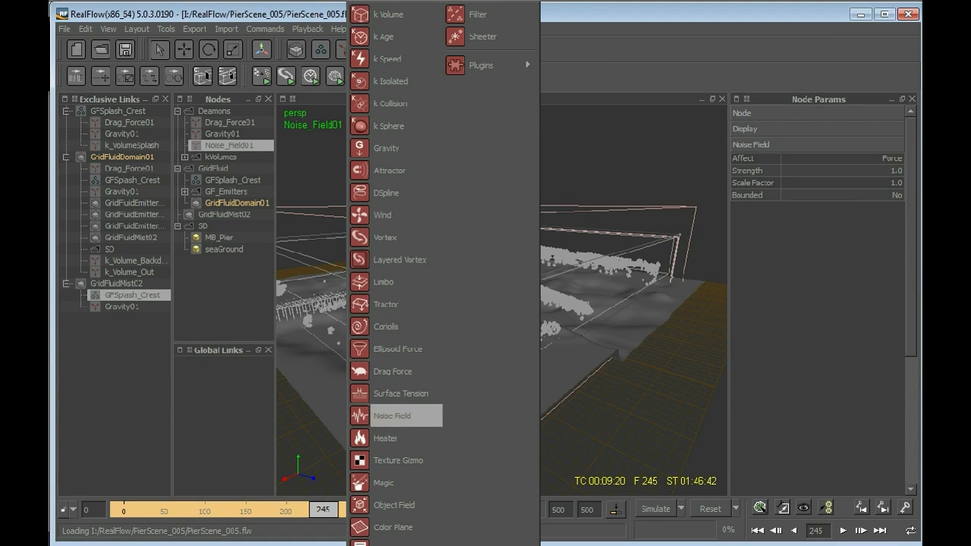
{"action": "left_click", "coordinate": [392, 416]}
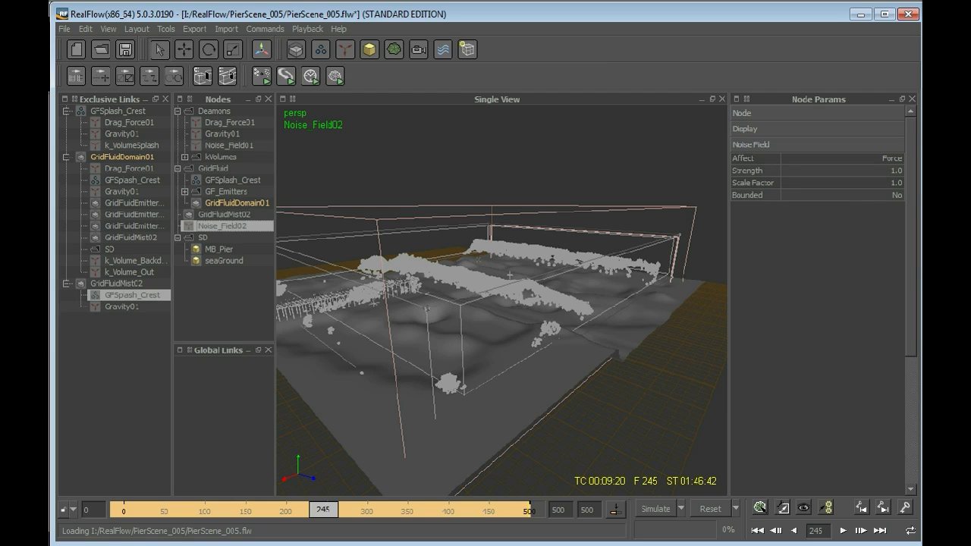
{"action": "left_click", "coordinate": [222, 145]}
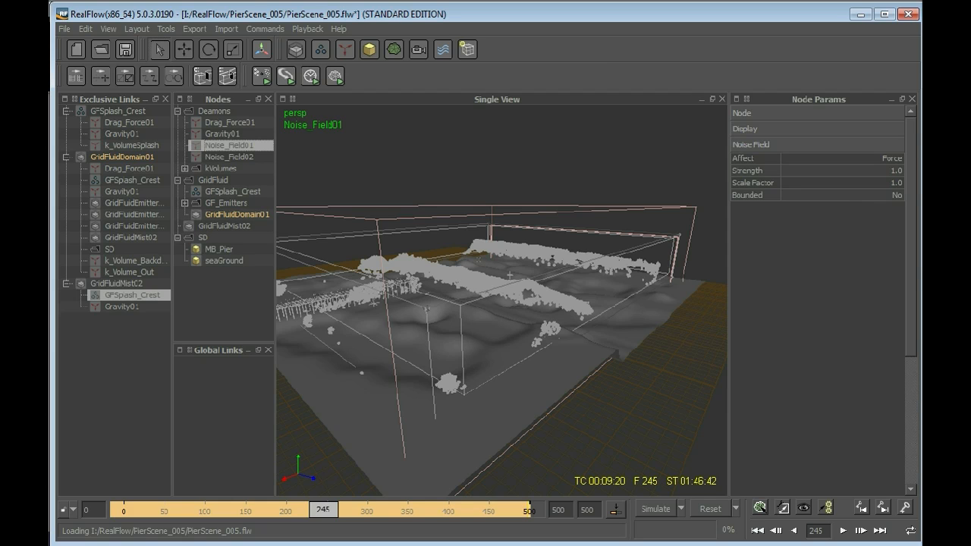
{"action": "left_click", "coordinate": [817, 170]}
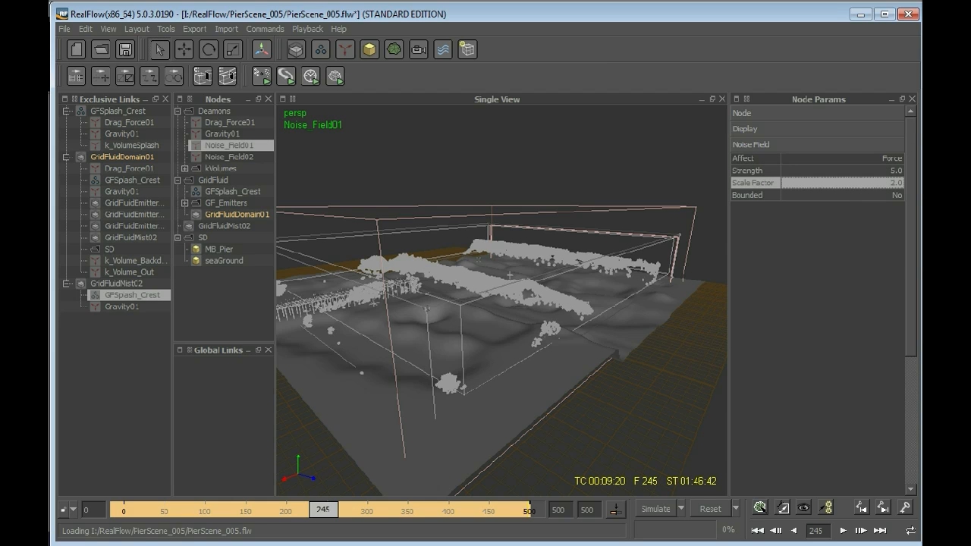
Link Noise Field01 and Noise Field02 to GridFluidMist02's exclusive links.
{"action": "left_click", "coordinate": [130, 272]}
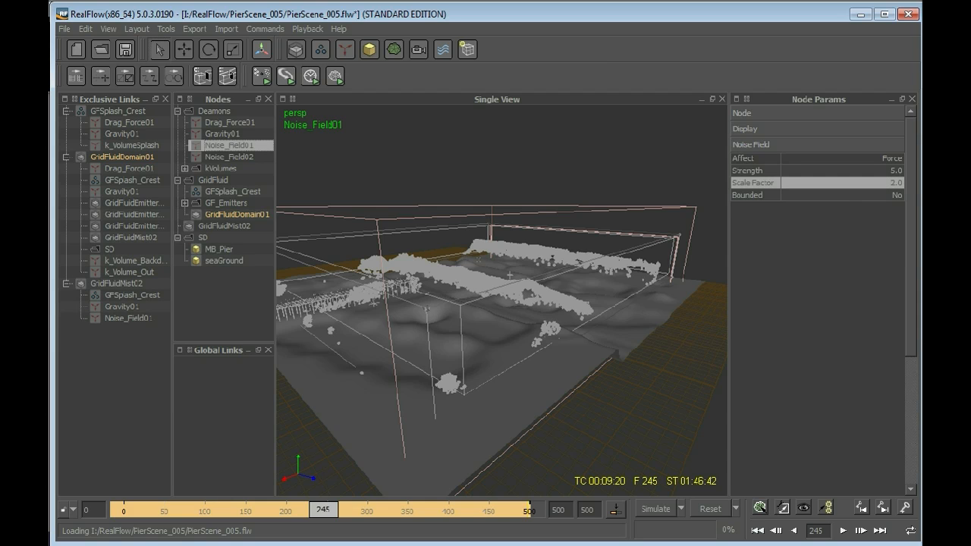
{"action": "left_click", "coordinate": [225, 156]}
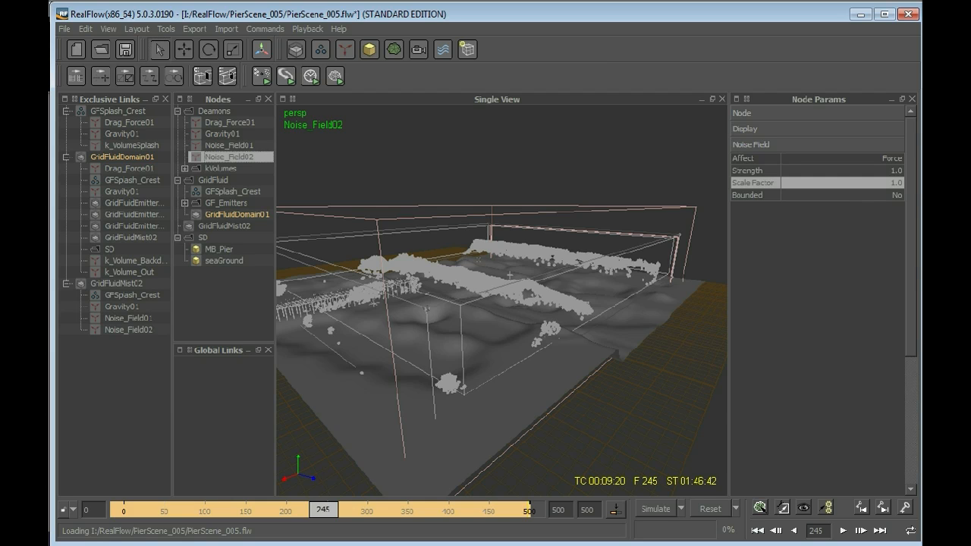
{"action": "left_click", "coordinate": [233, 191]}
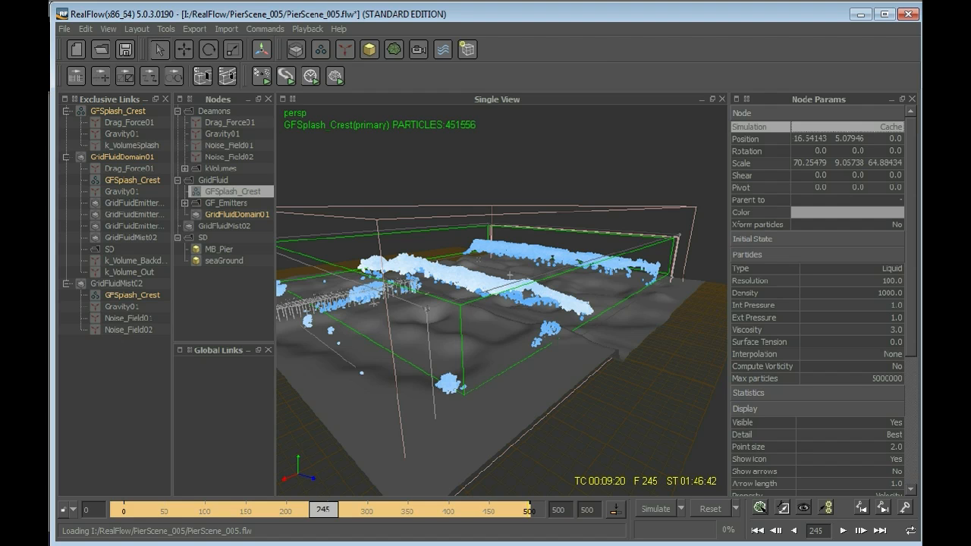
Select GridFluidMist02 and rewind the scene to frame 2, ready to simulate the mist.
{"action": "left_click", "coordinate": [228, 224]}
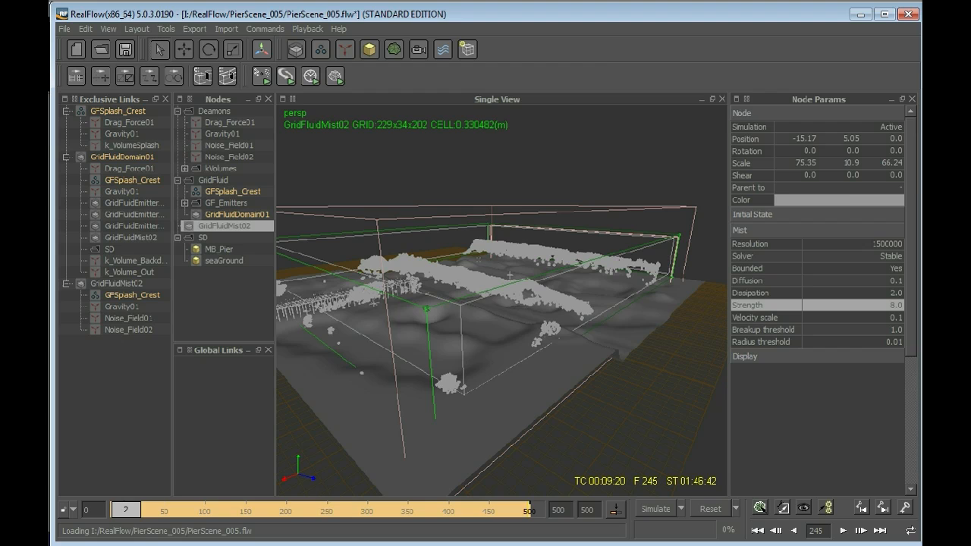
{"action": "left_click", "coordinate": [756, 531]}
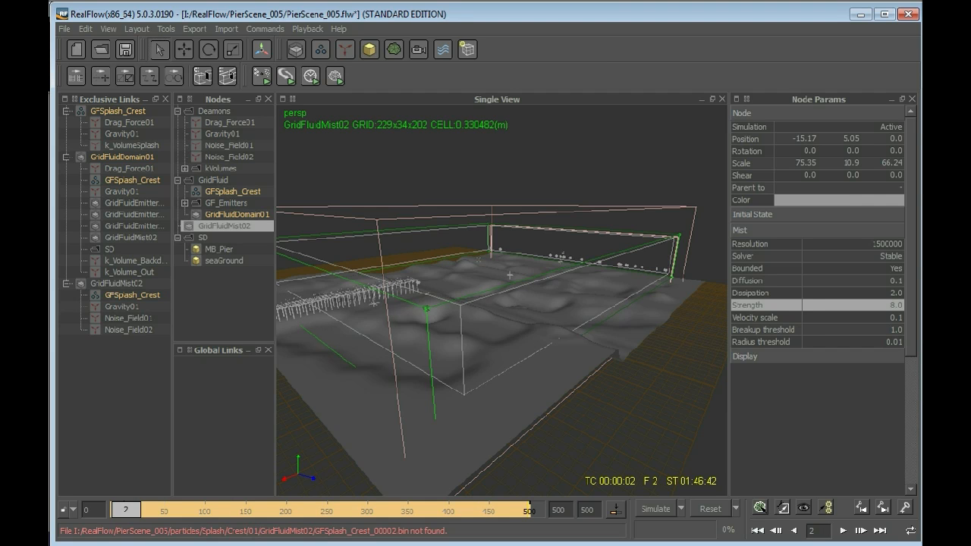